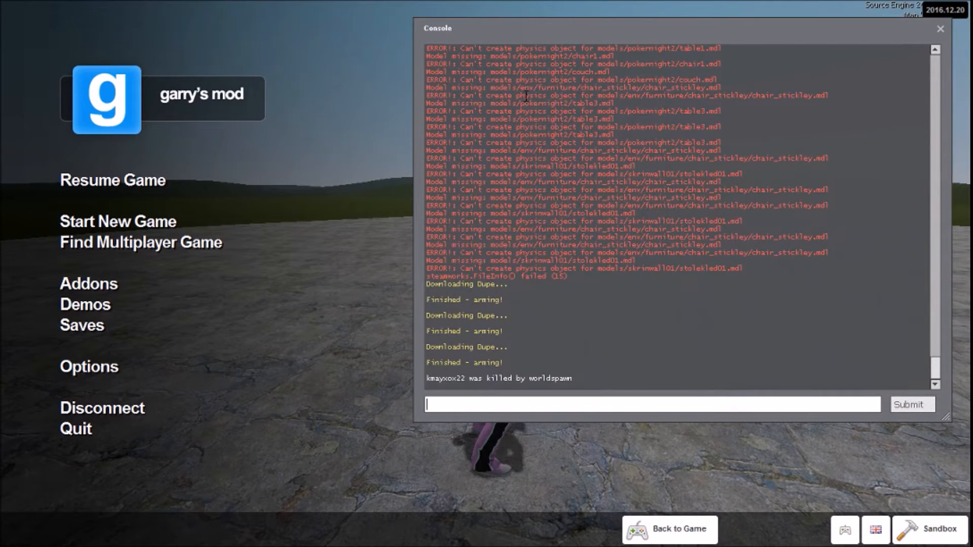
mouse_move(354, 301)
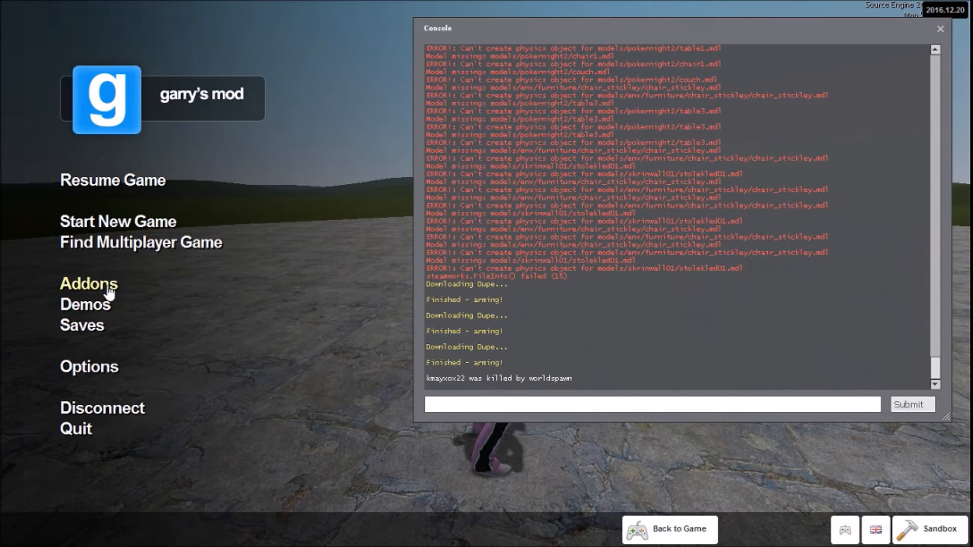
mouse_move(100, 377)
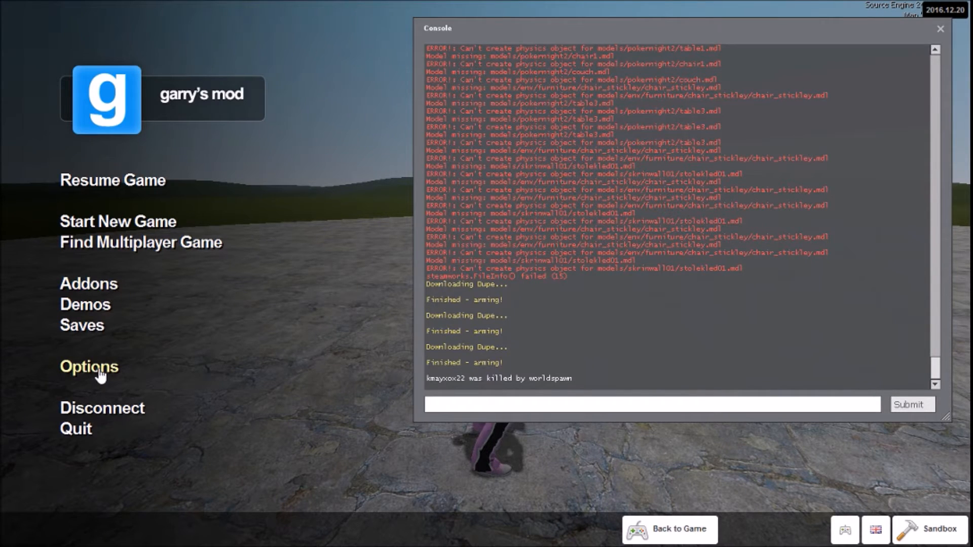
Step: Enable the developer console under Options > Keyboard > Advanced and confirm with OK
click(88, 367)
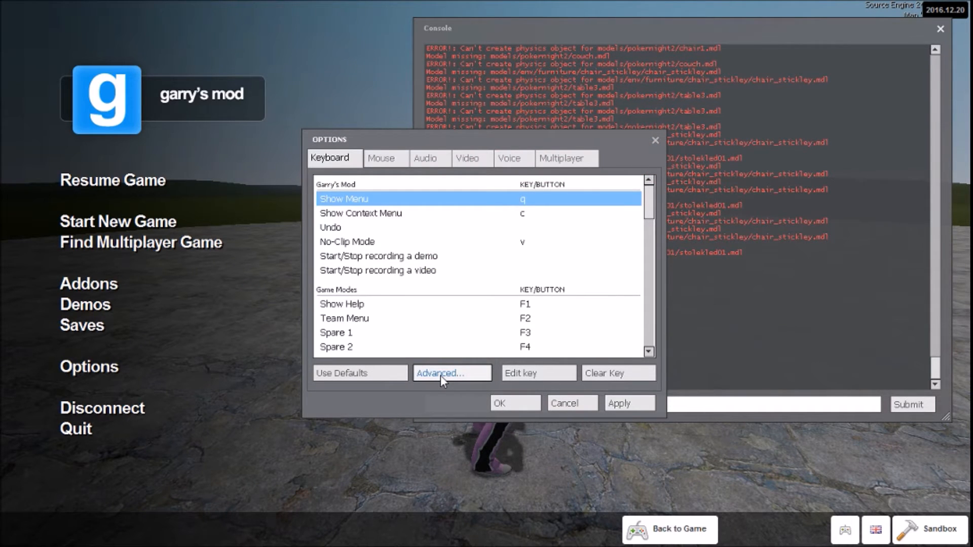
click(452, 373)
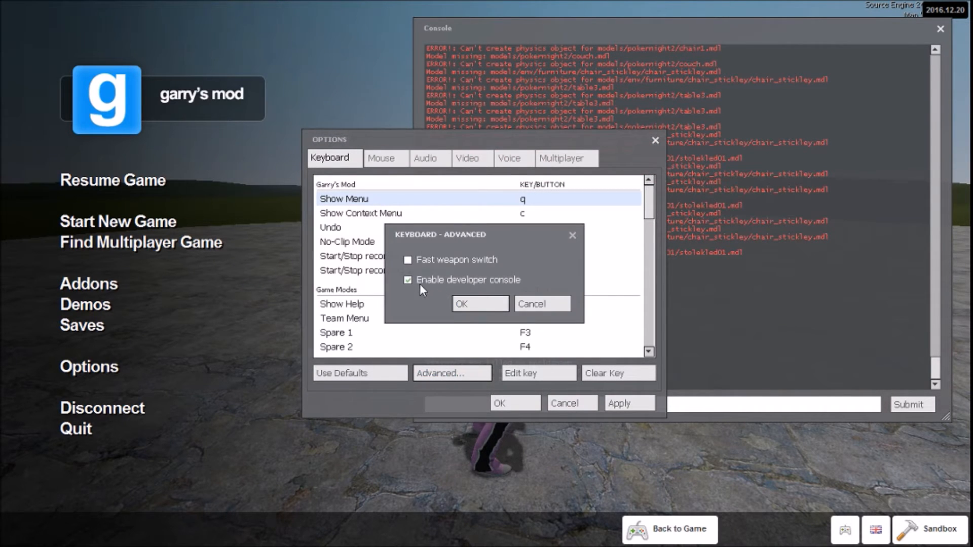
mouse_move(450, 306)
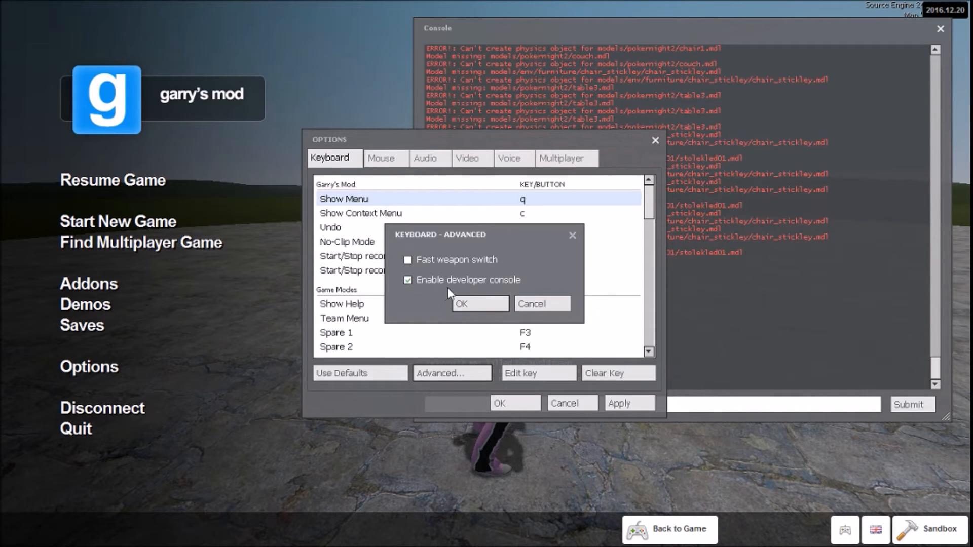
click(479, 304)
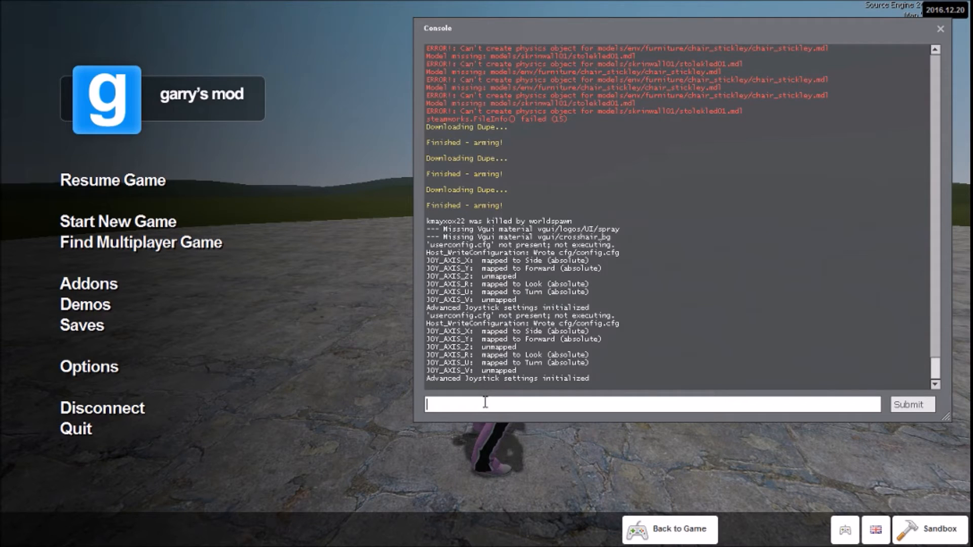
Step: Type 'co' into the console input to begin the connect command
text(co)
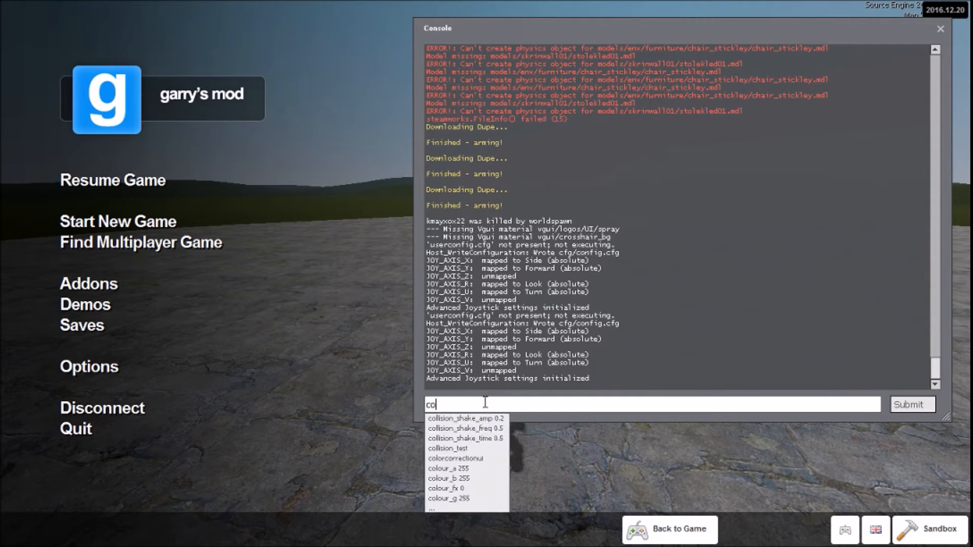